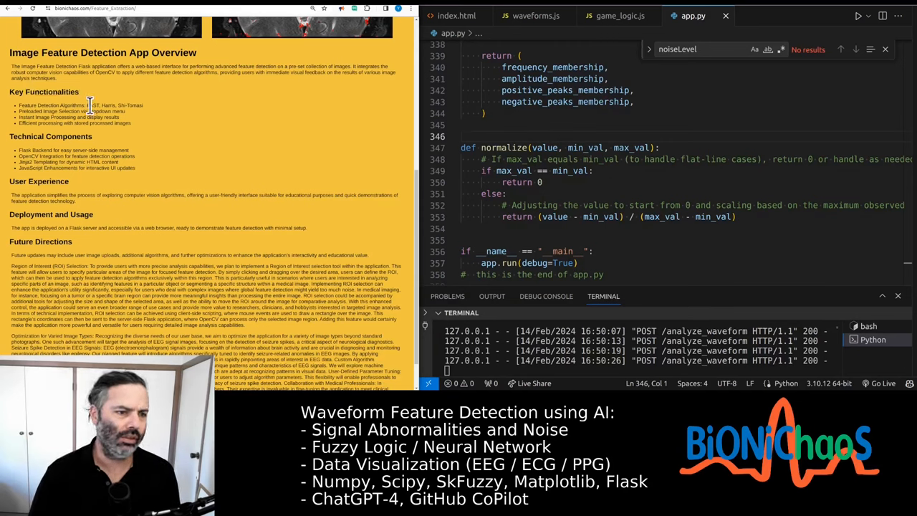
Highlight a detector name in the App Overview and bring the Feature Extraction section into view
{"action": "double_click", "coordinate": [92, 106]}
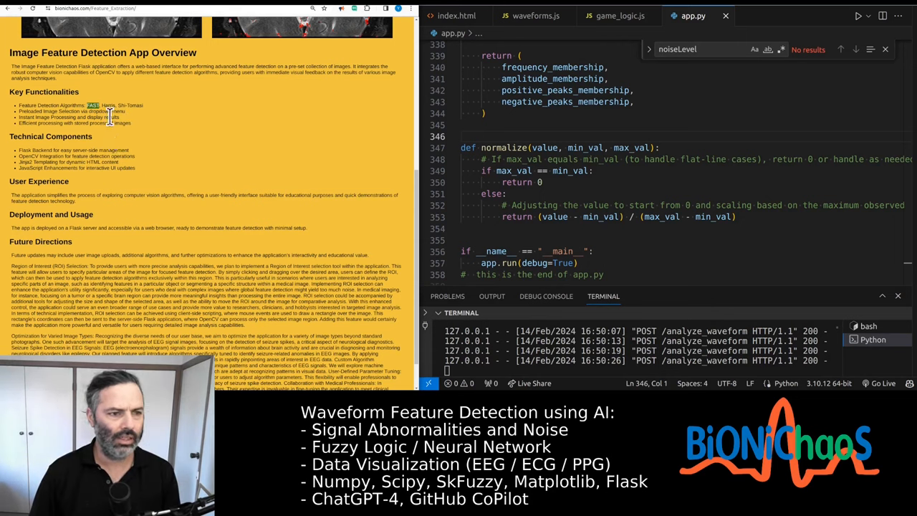
{"action": "scroll", "scroll_direction": "up", "scroll_amount": 3}
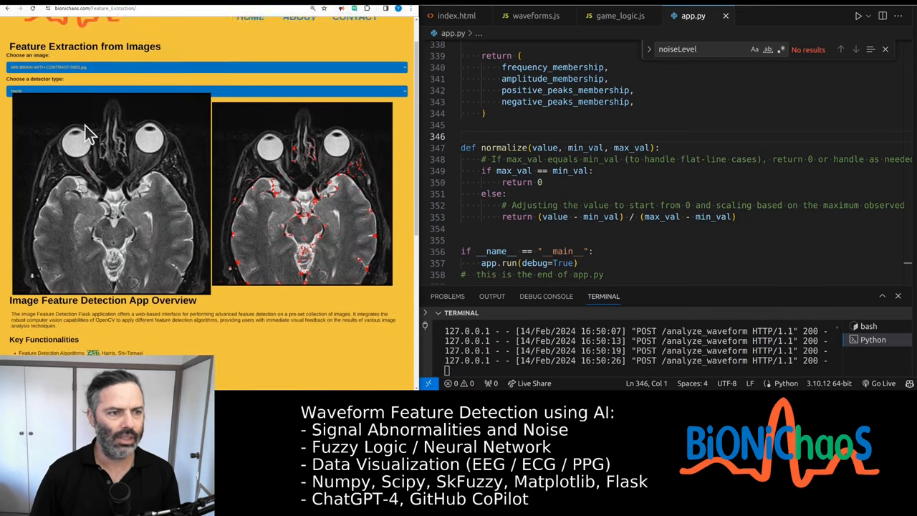
Load the brain CT example and apply the detector that marks dense blue feature points
{"action": "scroll", "scroll_direction": "up", "scroll_amount": 3}
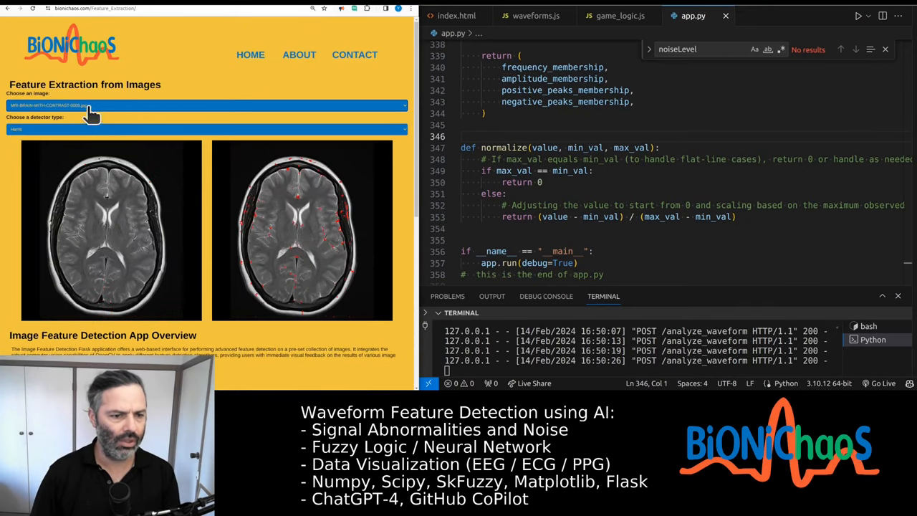
{"action": "left_click", "coordinate": [206, 106]}
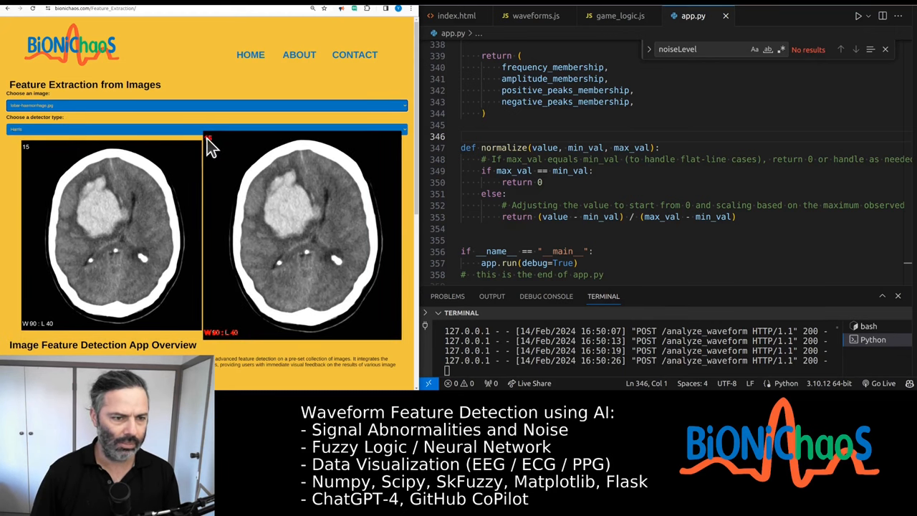
{"action": "left_click", "coordinate": [208, 129]}
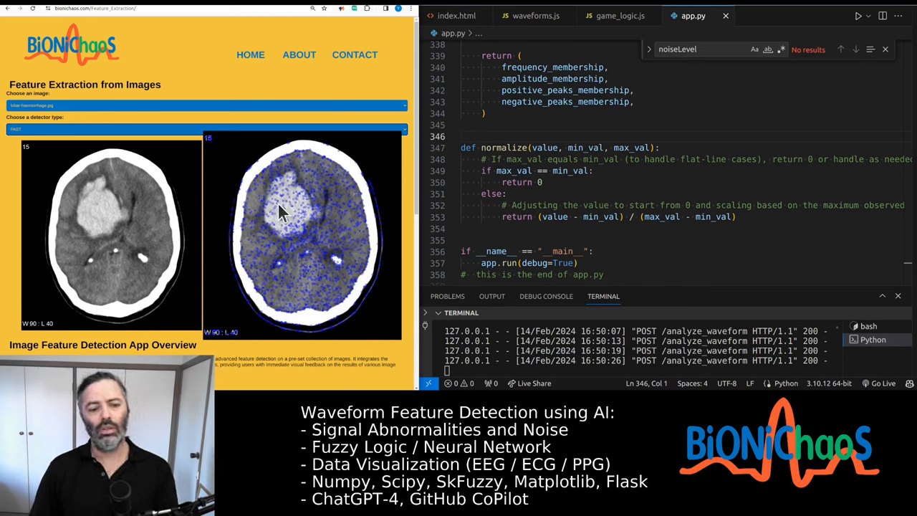
{"action": "mouse_move", "coordinate": [301, 216]}
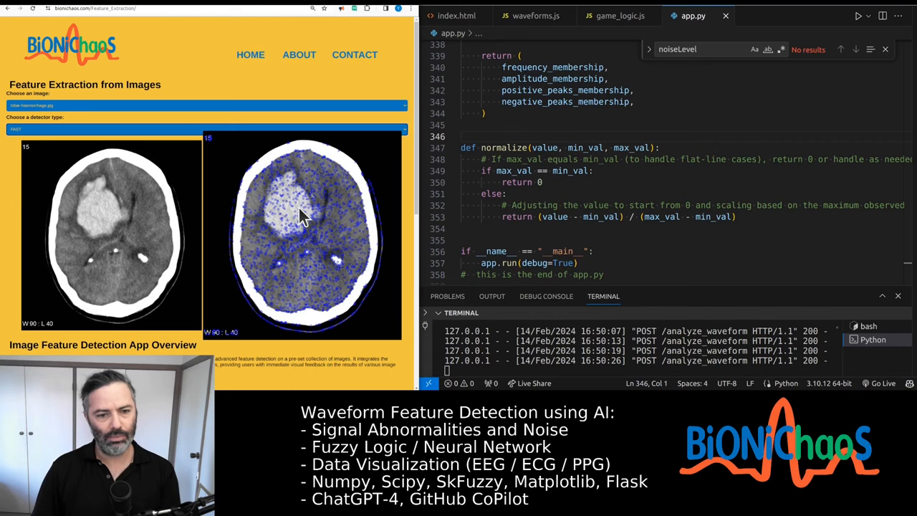
Switch the CT slice to a detector (e.g. Shi-Tomasi) giving only sparse white corner points
{"action": "left_click", "coordinate": [208, 129]}
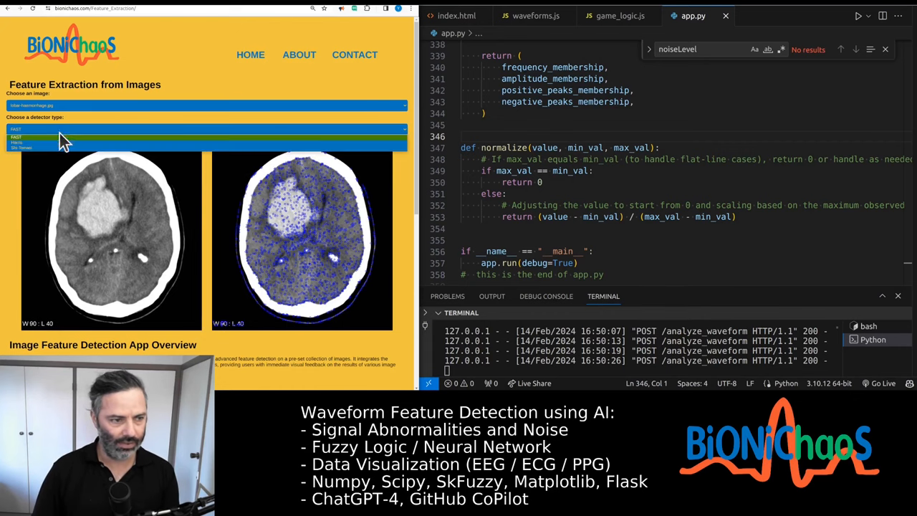
{"action": "left_click", "coordinate": [21, 147]}
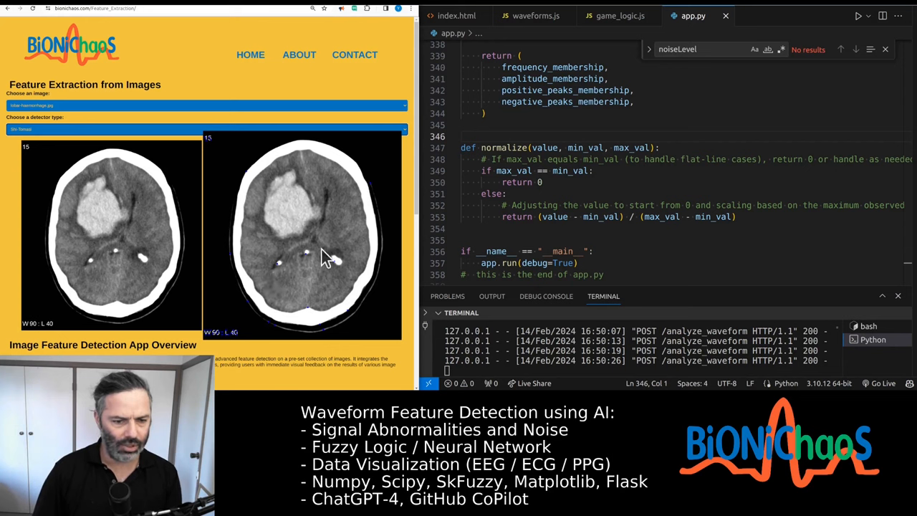
{"action": "mouse_move", "coordinate": [284, 271]}
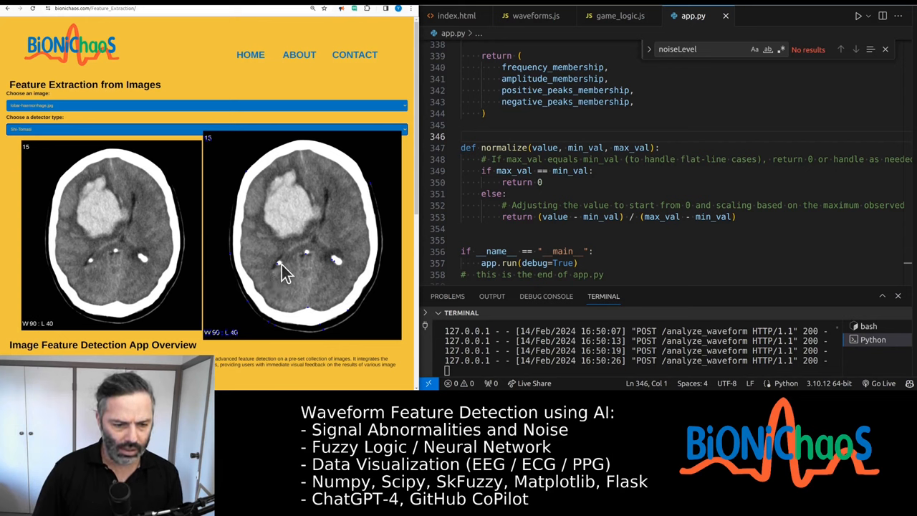
{"action": "mouse_move", "coordinate": [309, 259]}
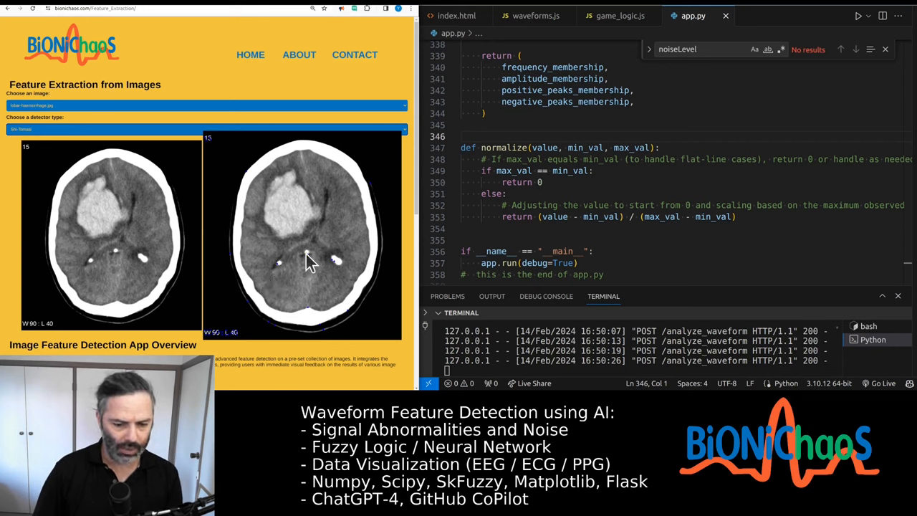
{"action": "mouse_move", "coordinate": [326, 270]}
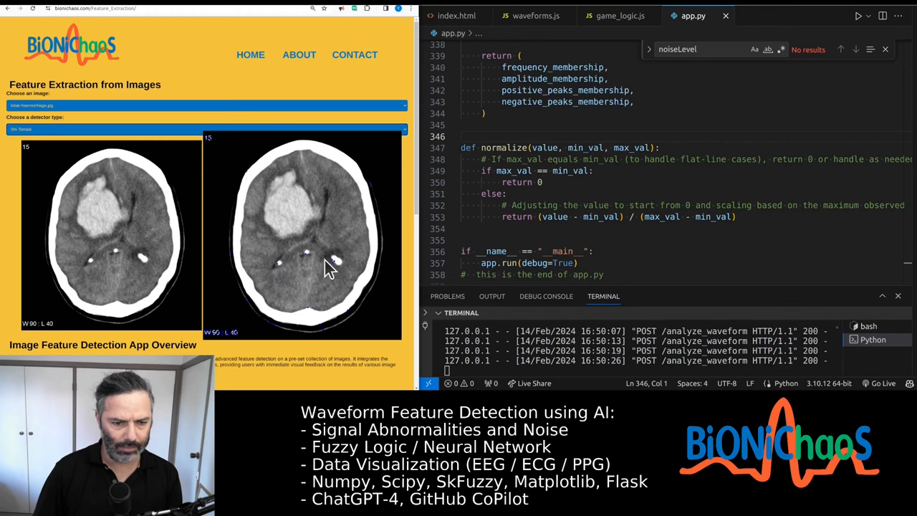
{"action": "mouse_move", "coordinate": [307, 265]}
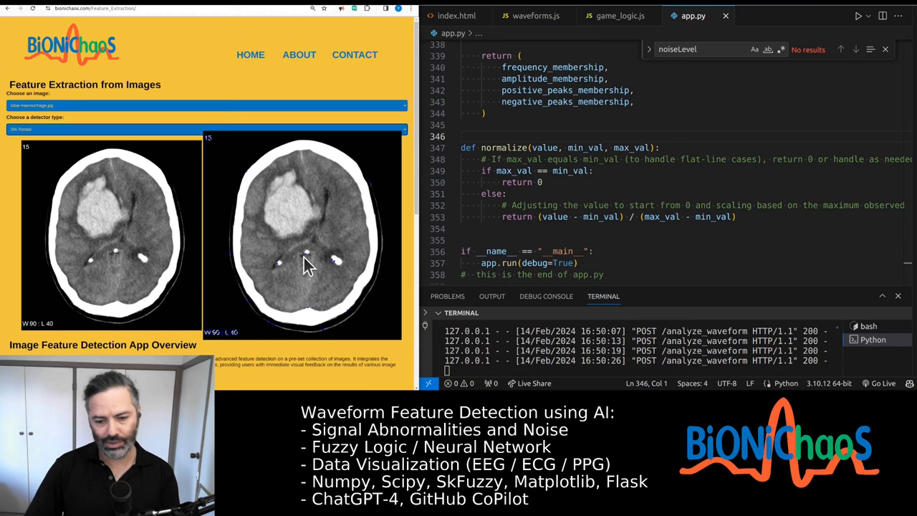
{"action": "mouse_move", "coordinate": [315, 222]}
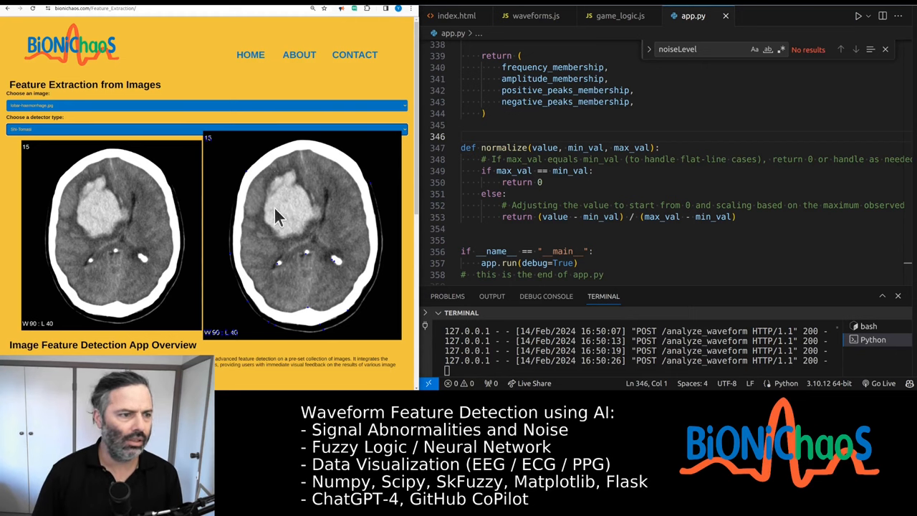
{"action": "mouse_move", "coordinate": [283, 183]}
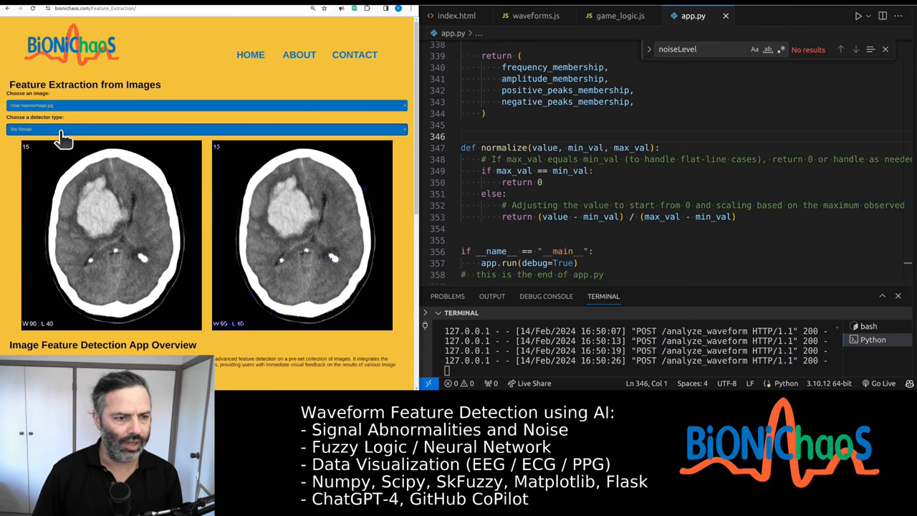
{"action": "left_click", "coordinate": [208, 129]}
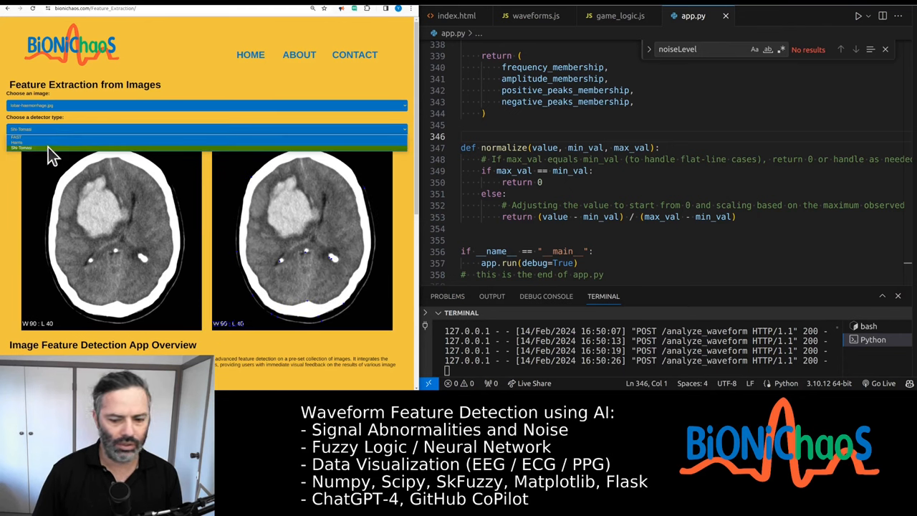
{"action": "left_click", "coordinate": [22, 143]}
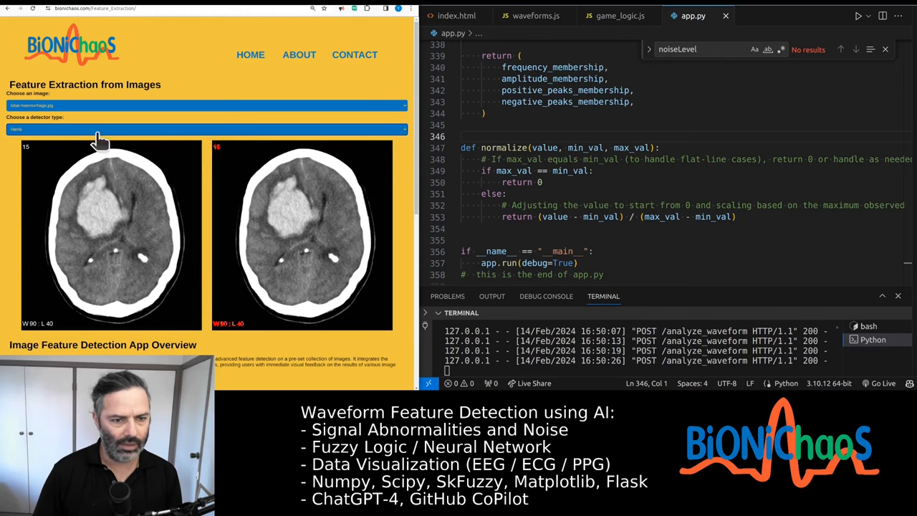
{"action": "left_click", "coordinate": [208, 129]}
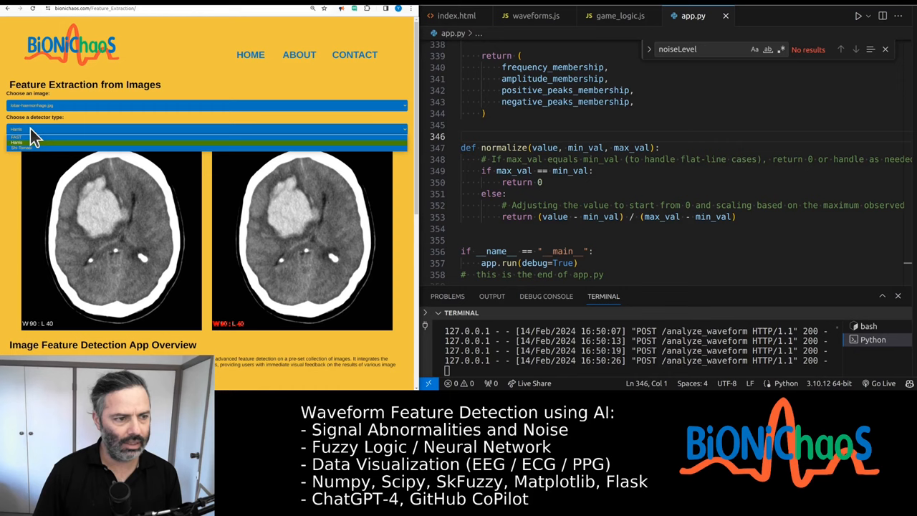
{"action": "left_click", "coordinate": [21, 136]}
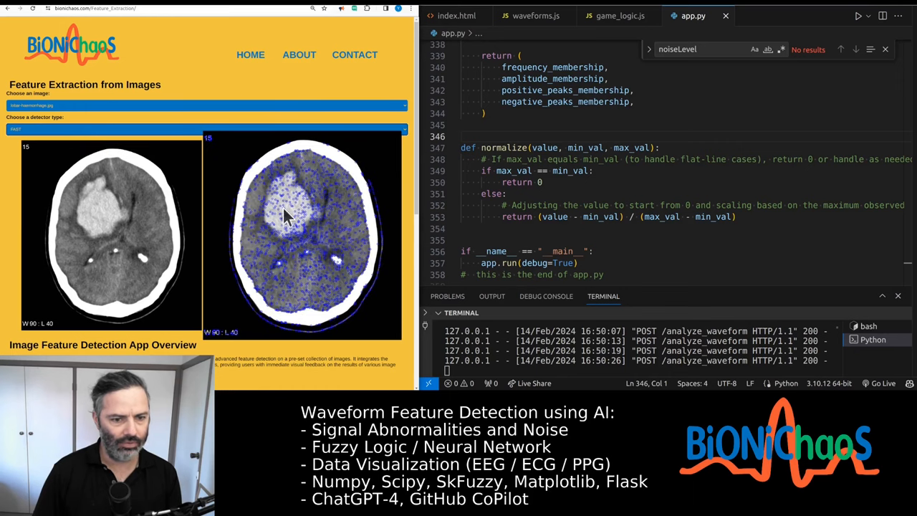
{"action": "mouse_move", "coordinate": [321, 235]}
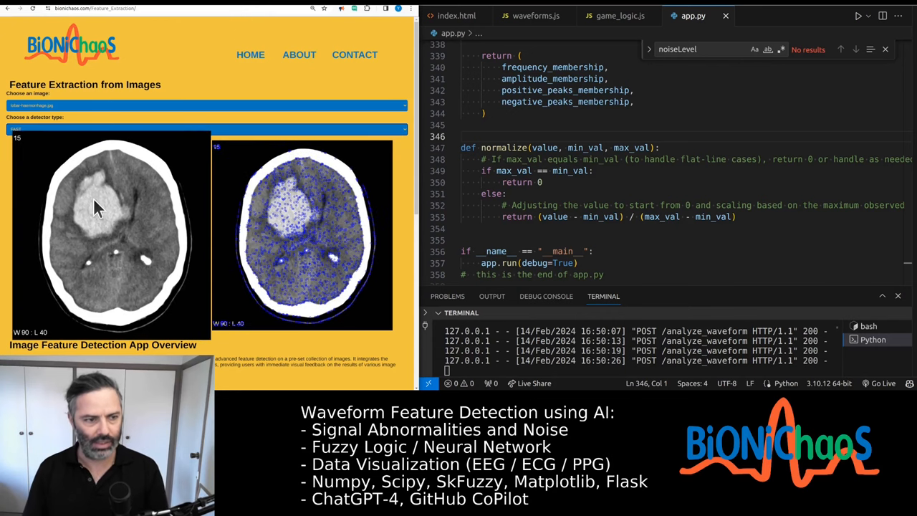
{"action": "left_click", "coordinate": [207, 129]}
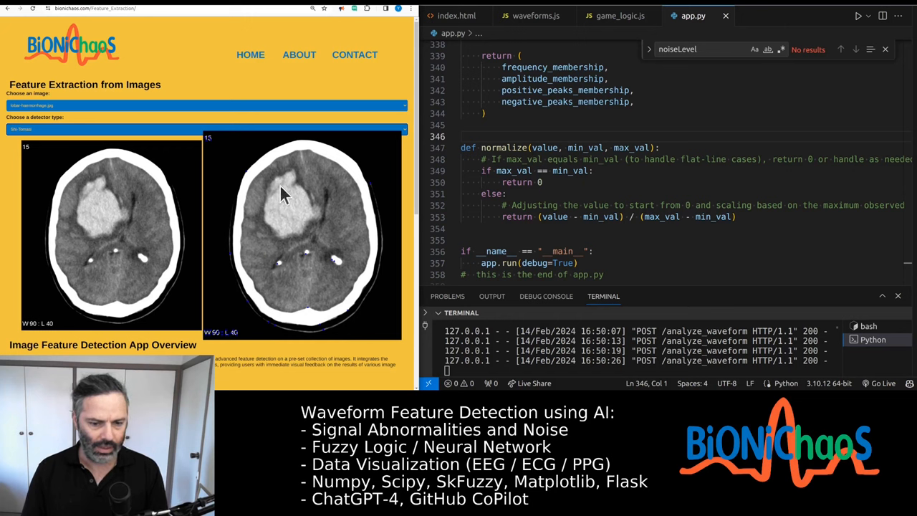
{"action": "mouse_move", "coordinate": [286, 209]}
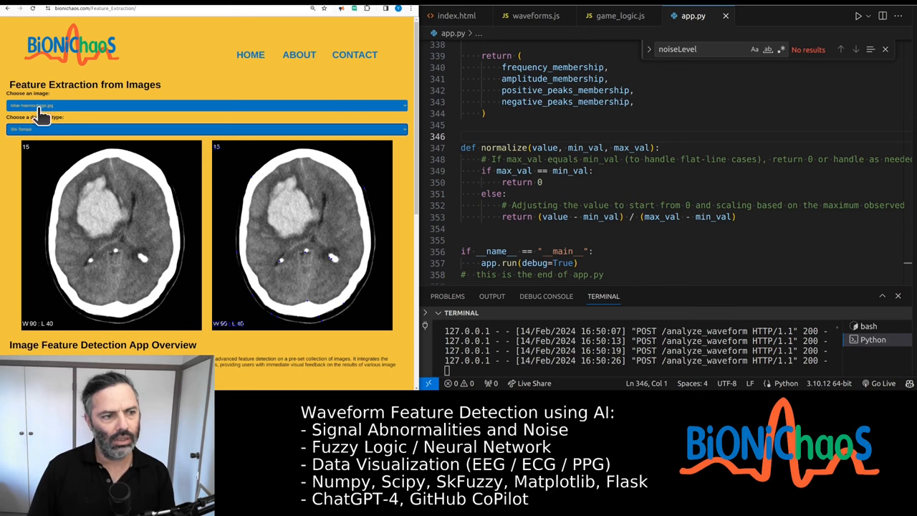
{"action": "mouse_move", "coordinate": [77, 116]}
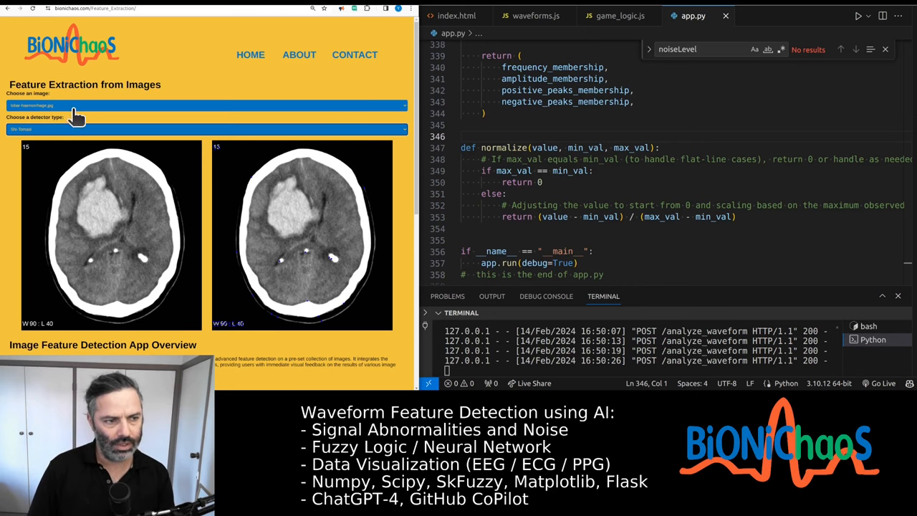
{"action": "left_click", "coordinate": [208, 106]}
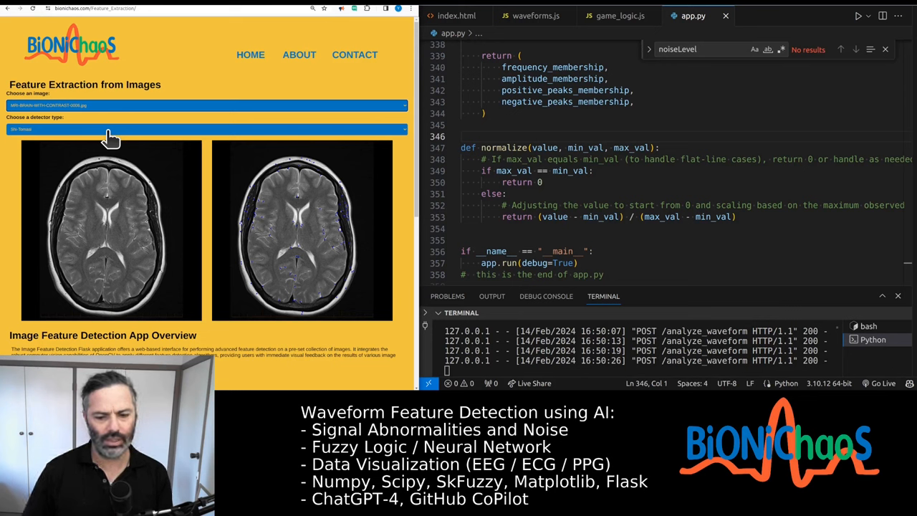
Choose Harris for the axial MRI slice to show red corner markers
{"action": "left_click", "coordinate": [208, 129]}
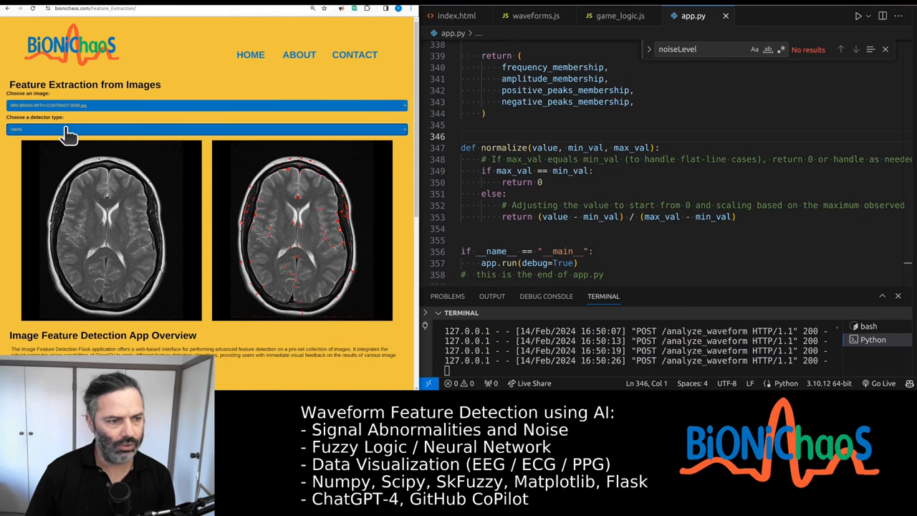
{"action": "left_click", "coordinate": [207, 129]}
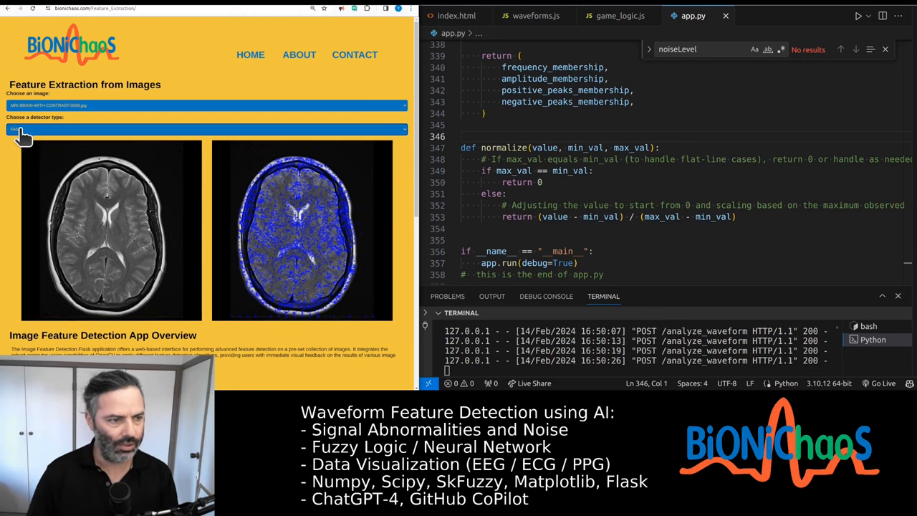
{"action": "left_click", "coordinate": [206, 106]}
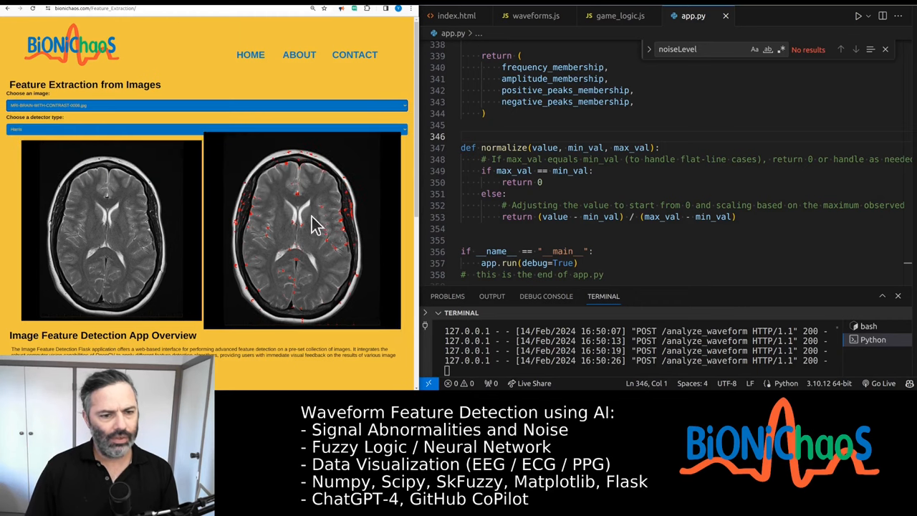
{"action": "mouse_move", "coordinate": [272, 250]}
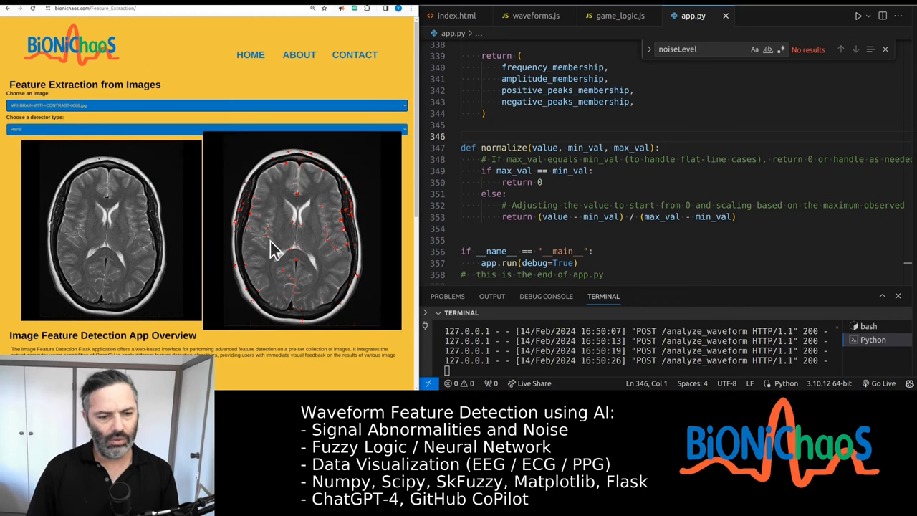
{"action": "mouse_move", "coordinate": [258, 218]}
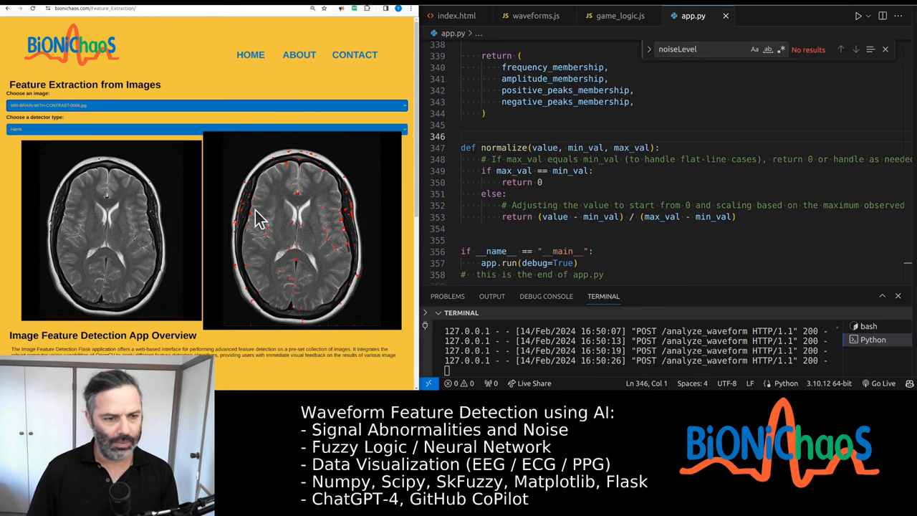
{"action": "mouse_move", "coordinate": [265, 199]}
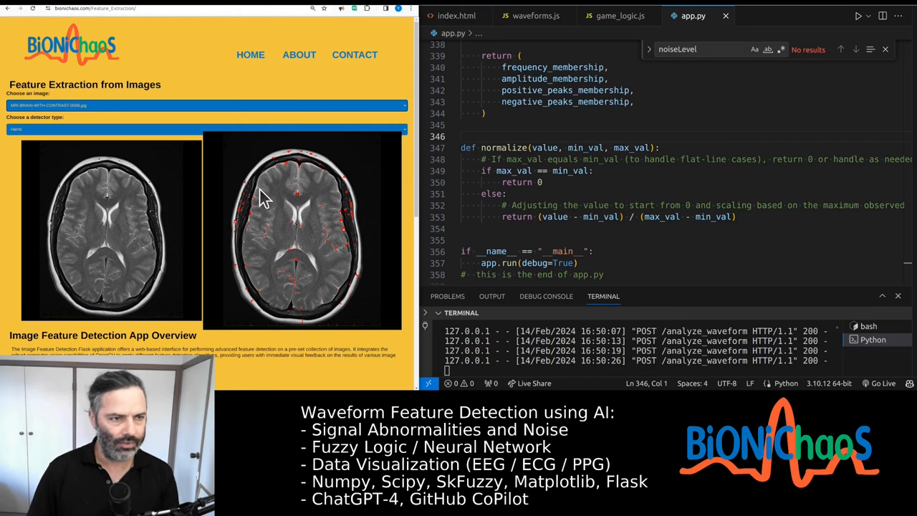
{"action": "mouse_move", "coordinate": [264, 207]}
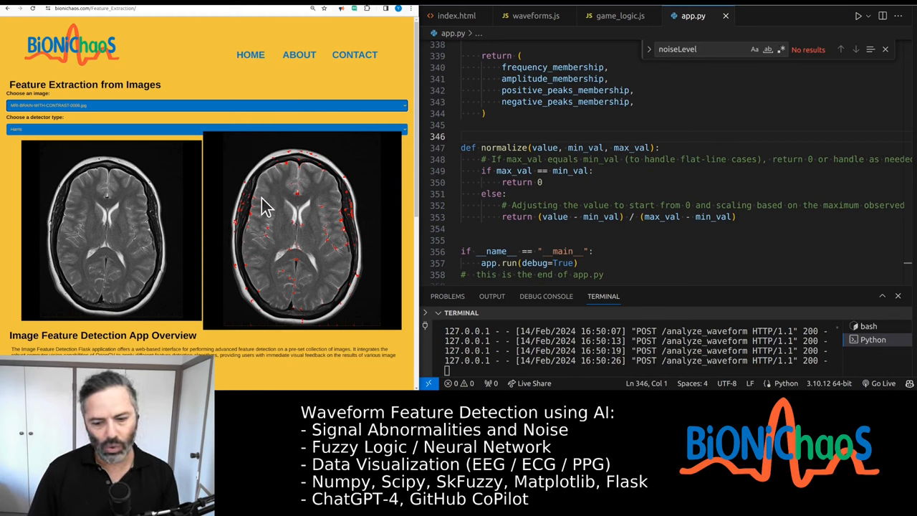